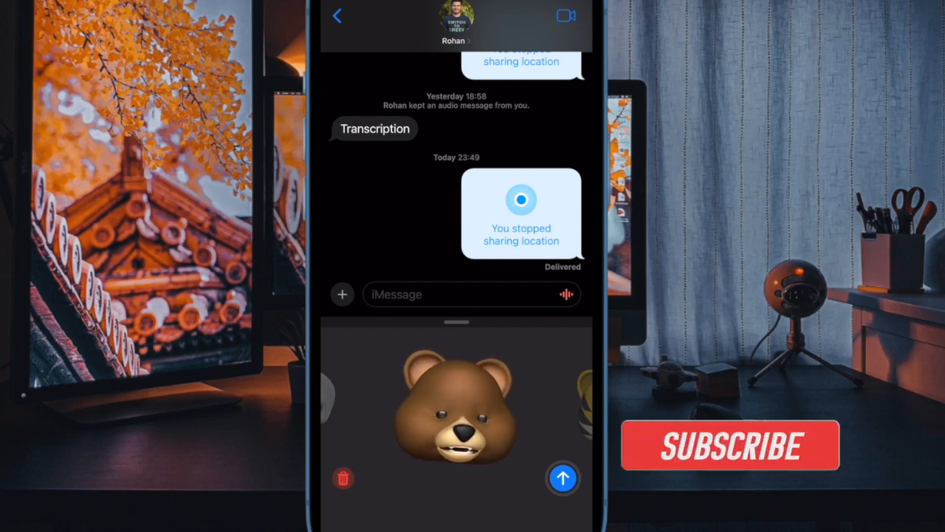
# Send the recorded bear Animoji message
pyautogui.click(728, 444)
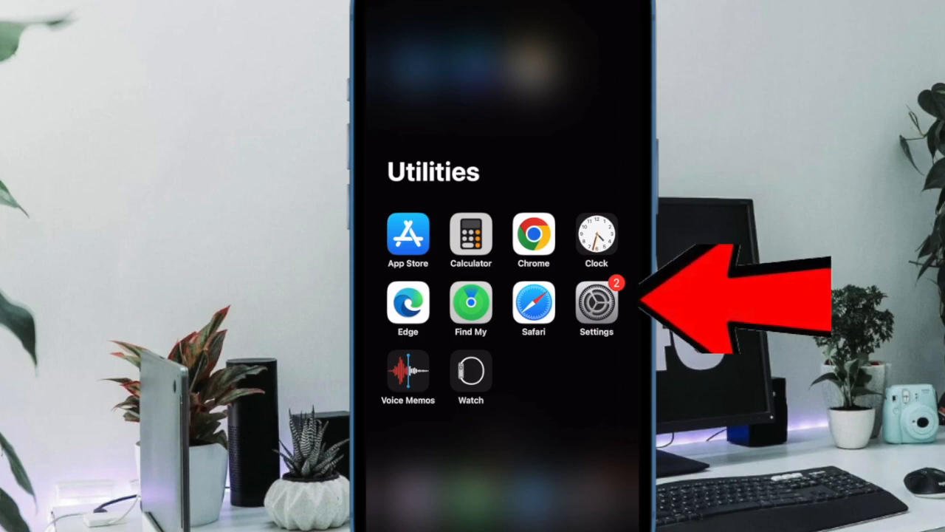
# In Settings > Messages, open the Expire option for audio messages, currently 2 minutes
pyautogui.click(596, 303)
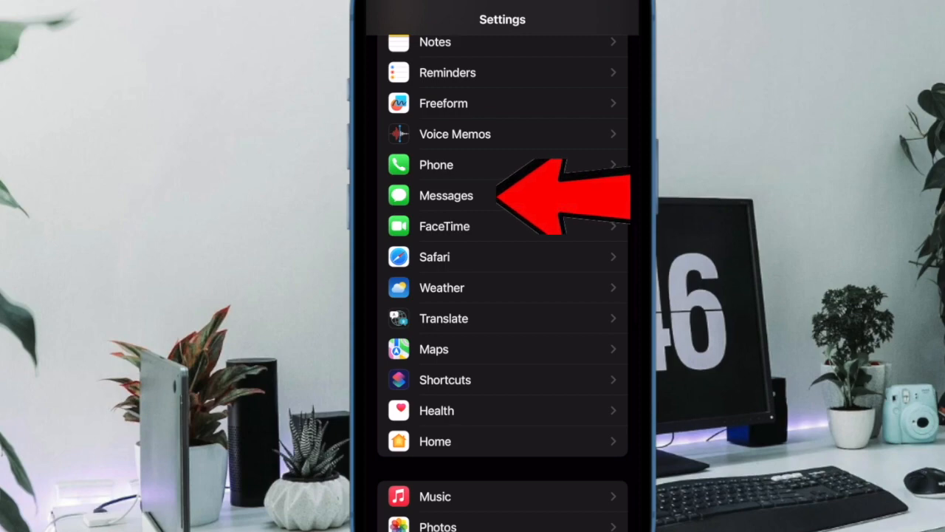
pyautogui.click(445, 195)
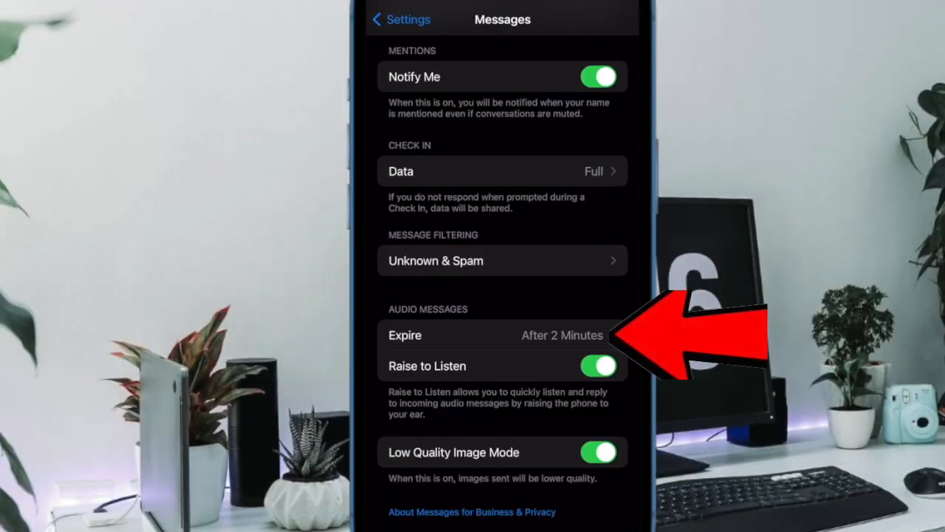
pyautogui.click(503, 334)
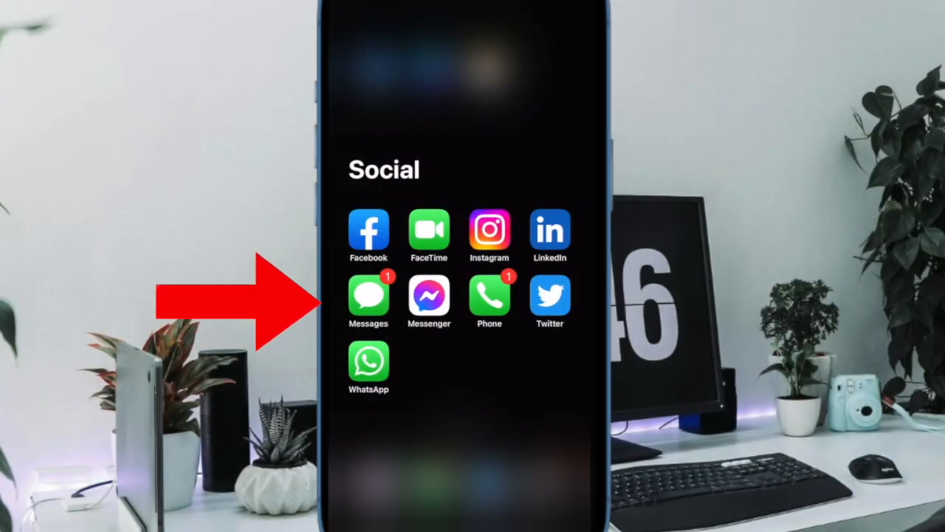
# Open Rohan's conversation with the audio message in Messages and start recording
pyautogui.click(369, 296)
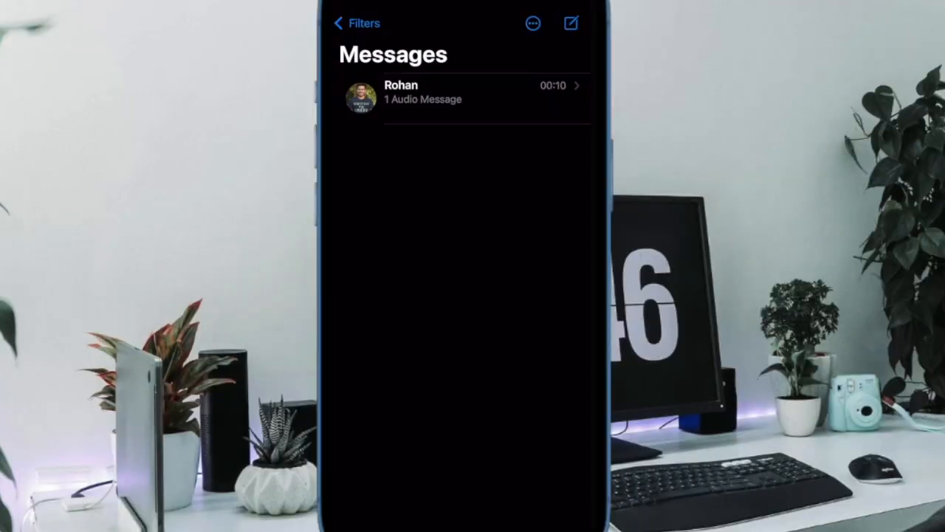
pyautogui.click(458, 92)
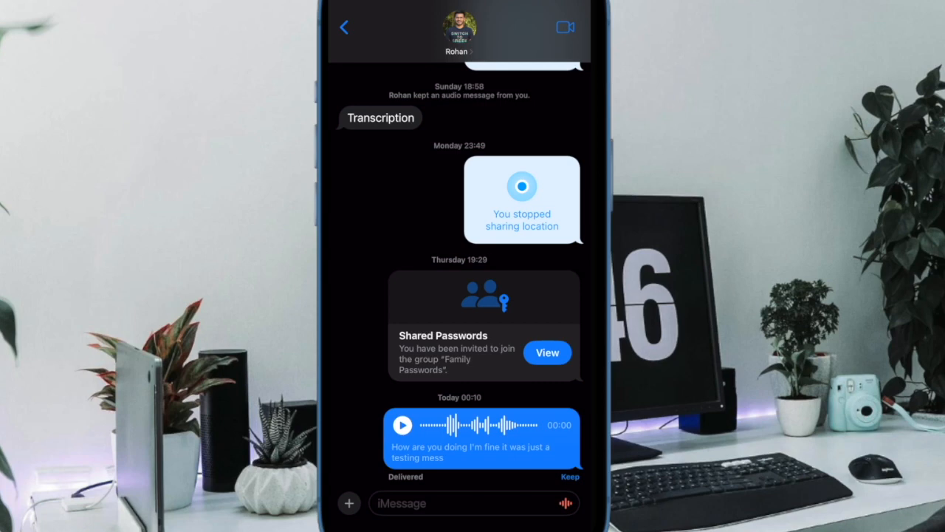
pyautogui.click(564, 503)
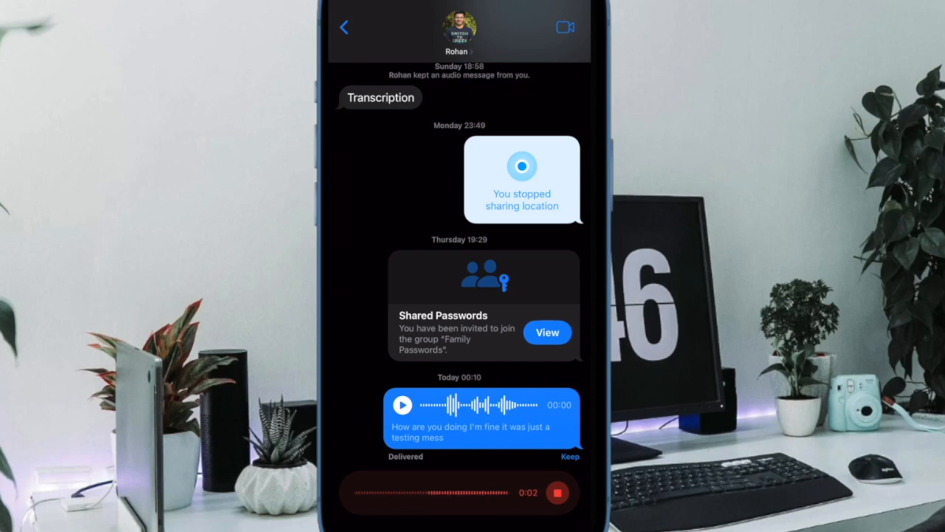
# Record and stop an audio message, then view 'Audio Message' in Voice Memos
pyautogui.click(558, 492)
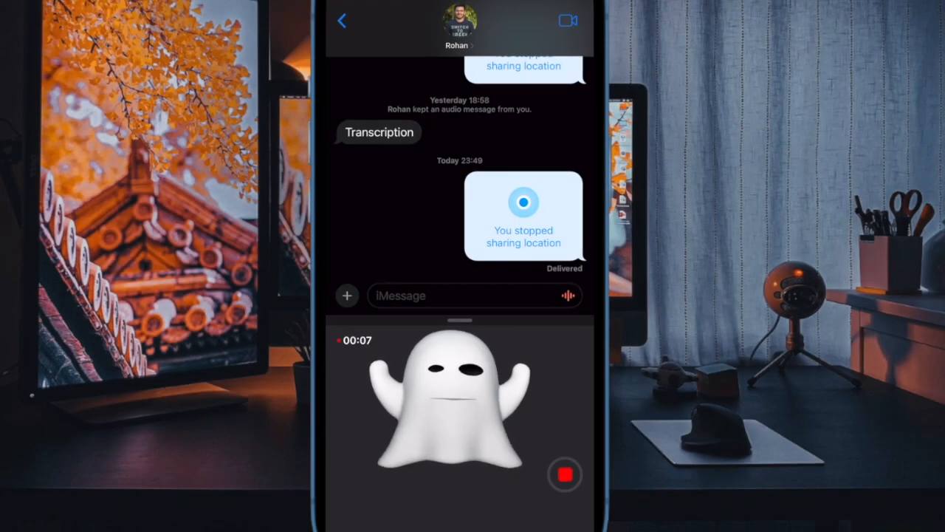
pyautogui.click(565, 474)
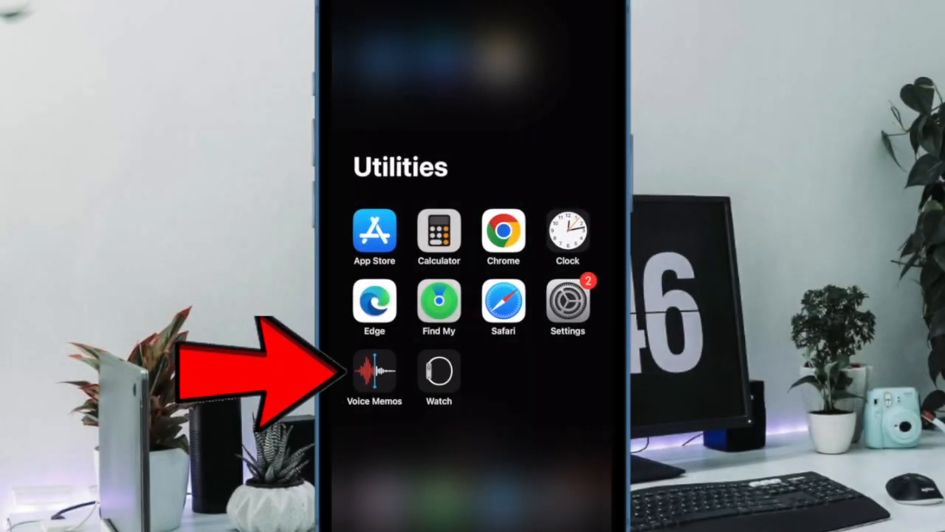
pyautogui.click(374, 373)
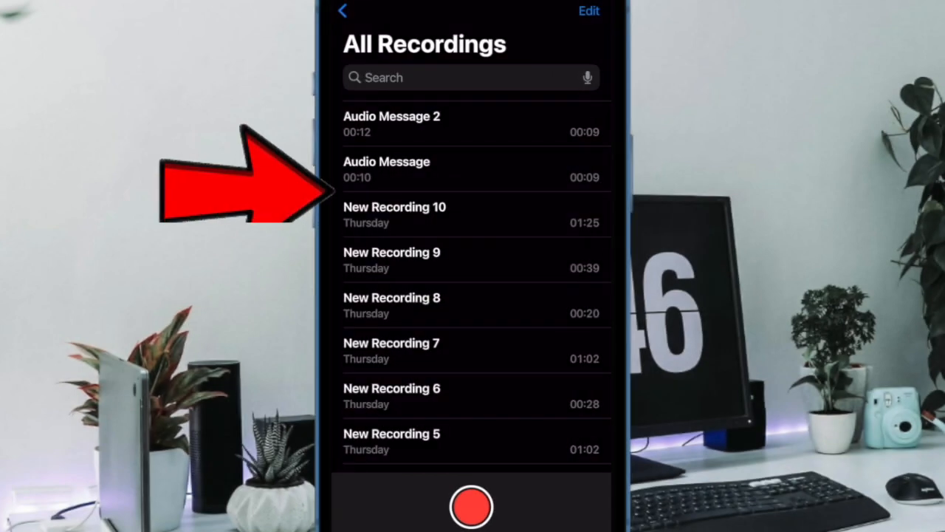